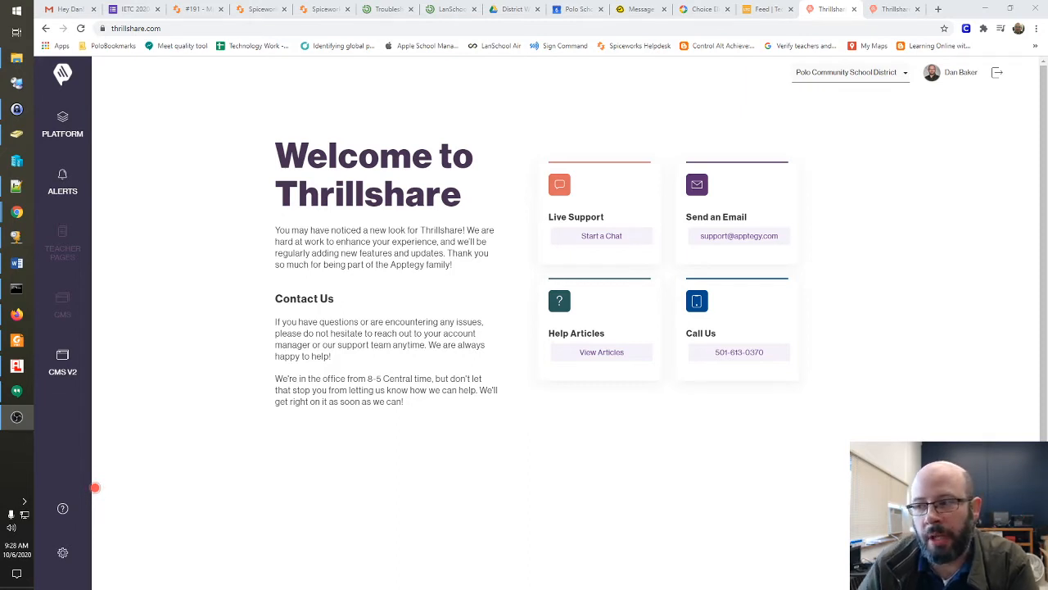
mouse_move(619, 298)
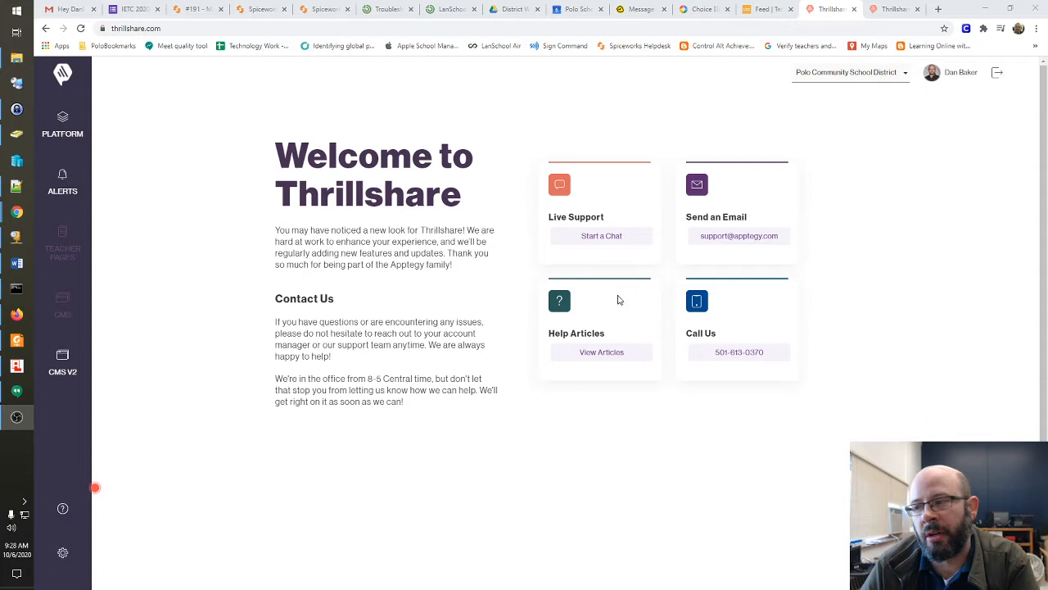
mouse_move(403, 331)
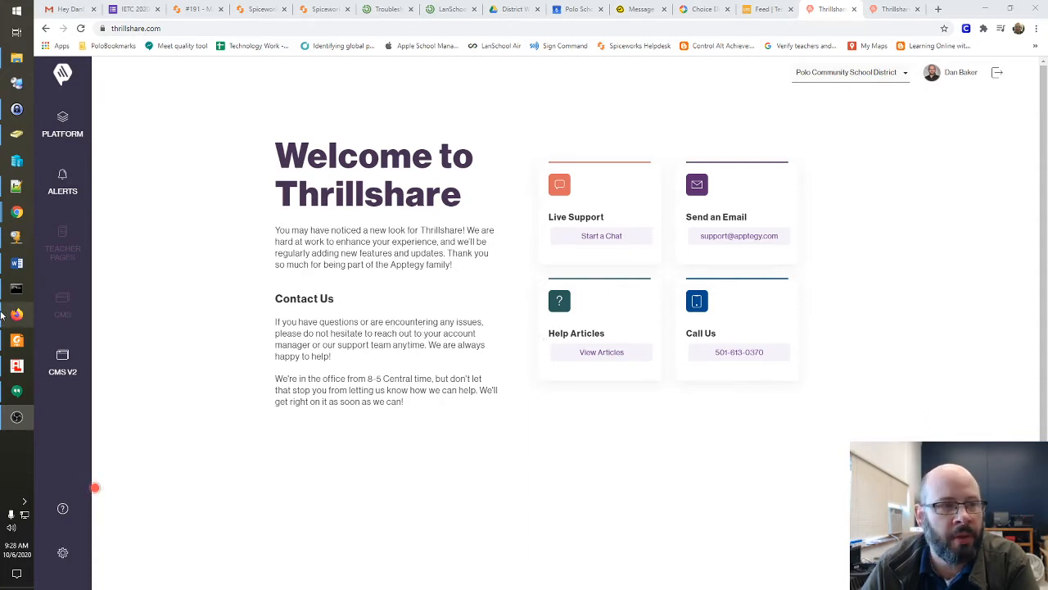
Step: Go to the Alerts section from the Thrillshare welcome page
left_click(63, 180)
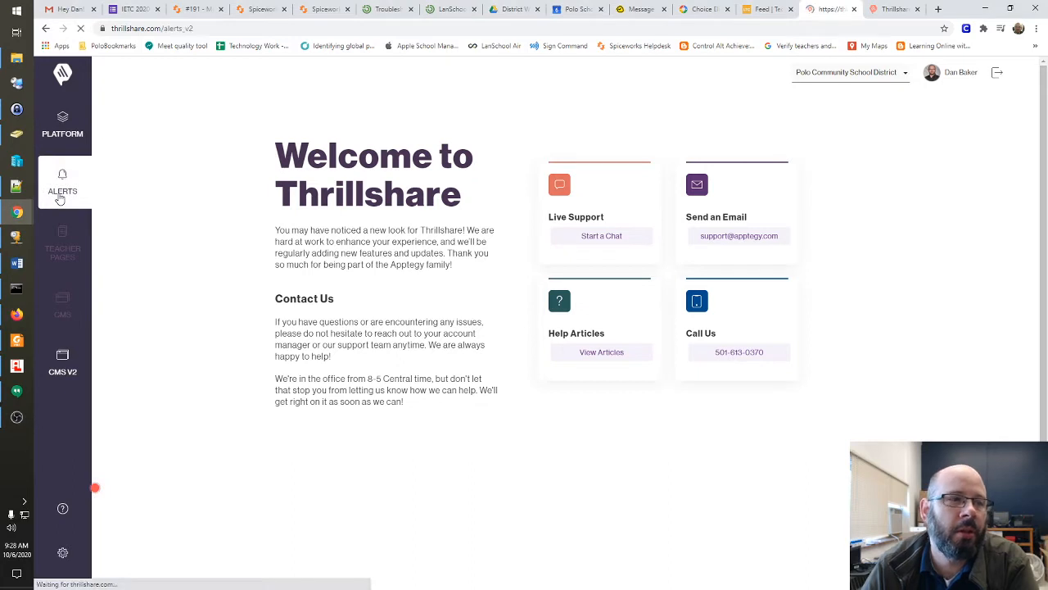
Step: Select the OnlyDan call list in Alerts Data Management
left_click(62, 178)
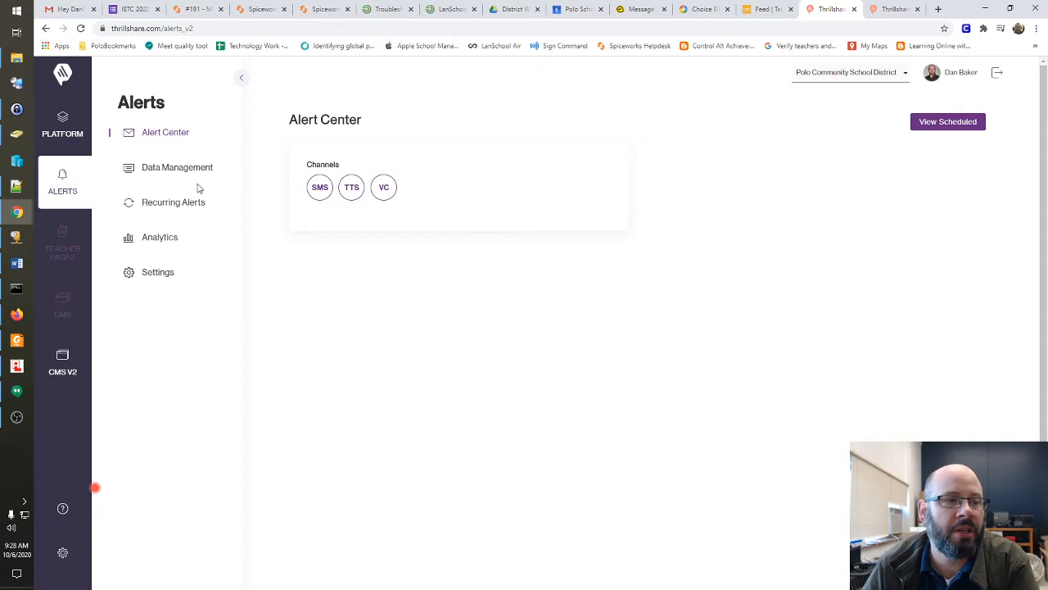
left_click(177, 167)
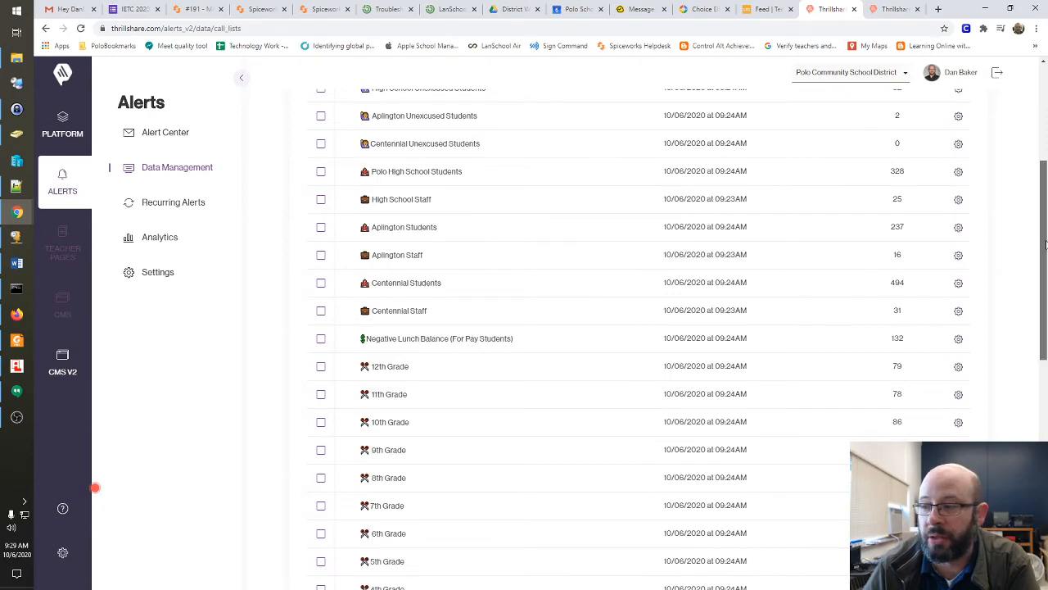
scroll("down", 3)
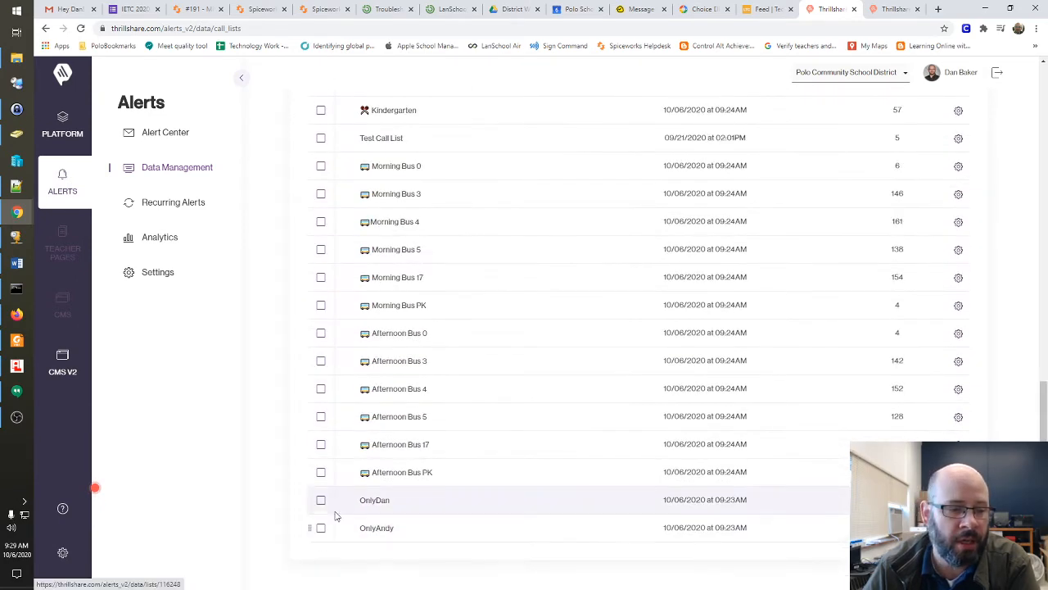
left_click(321, 499)
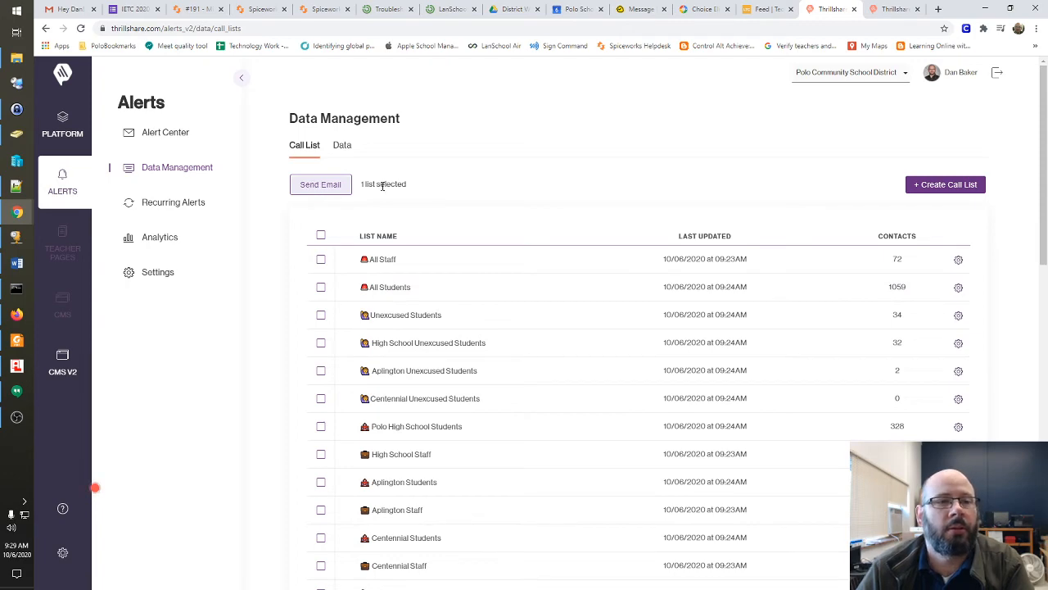
Step: Start a new email addressed to the selected OnlyDan call list
scroll("down", 3)
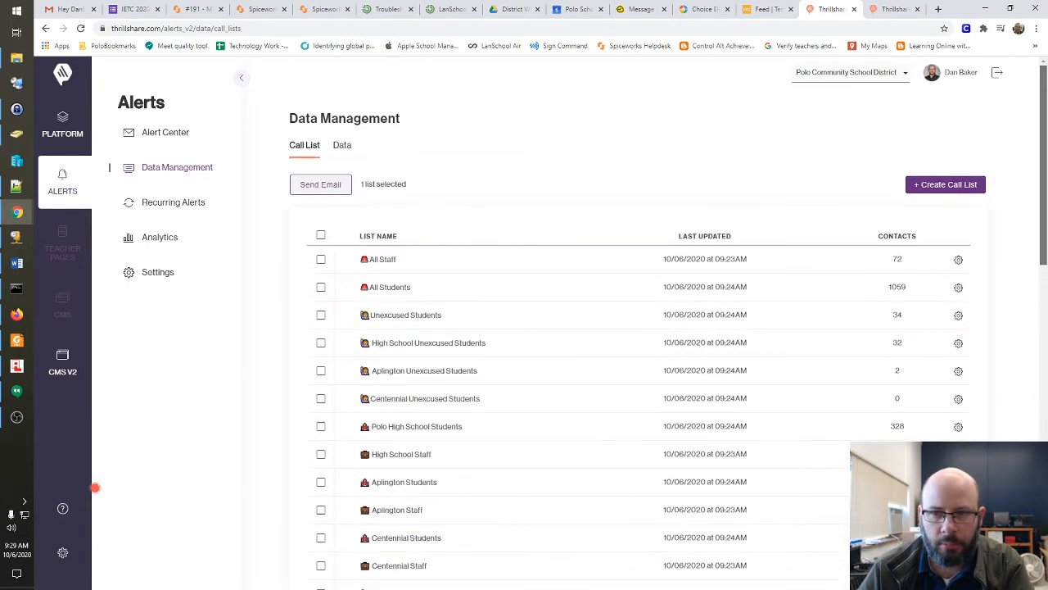
left_click(321, 183)
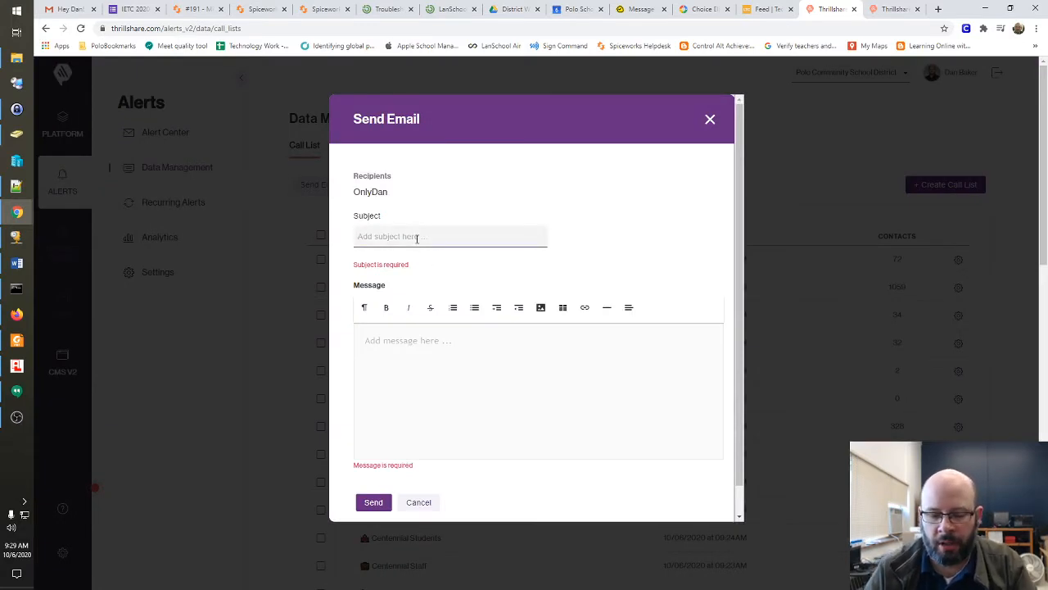
Step: Enter subject 'Yo Dan!' and message 'How is it going my friend?'
type("Yo Dan!")
left_click(539, 391)
type("How")
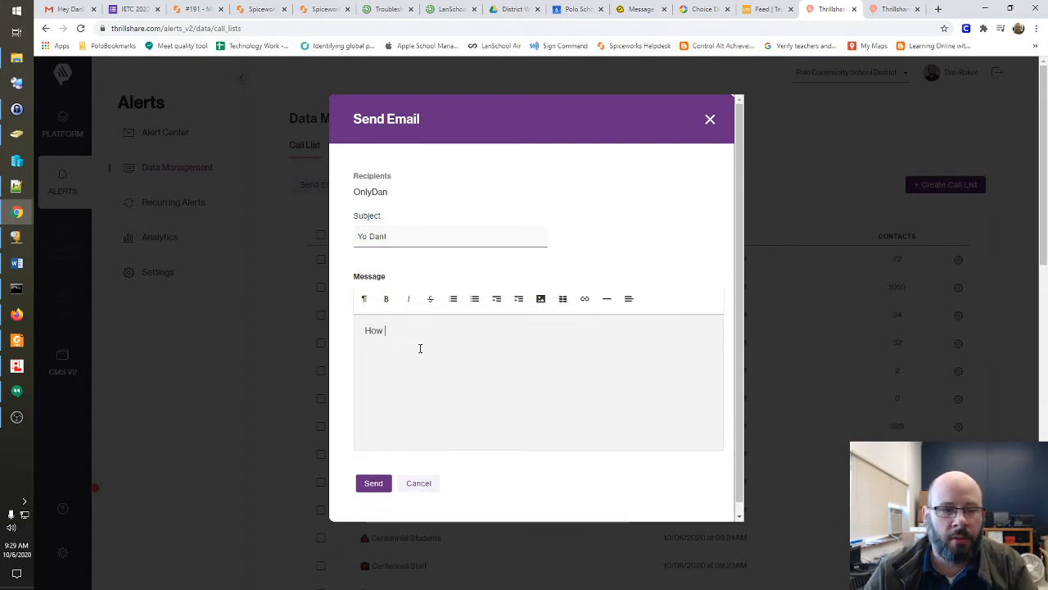
type("is it going my f")
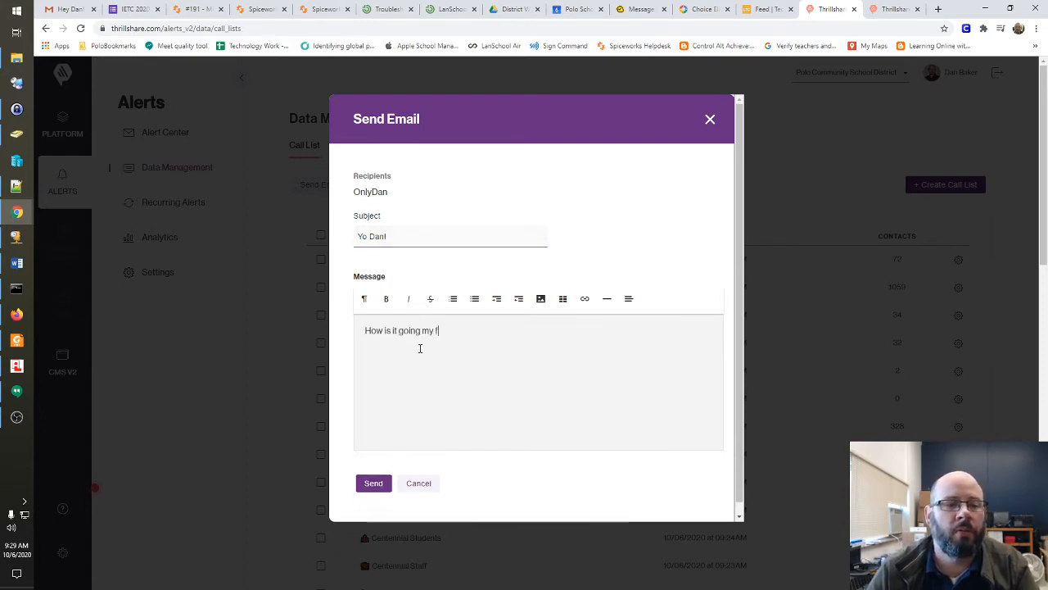
type("riend?")
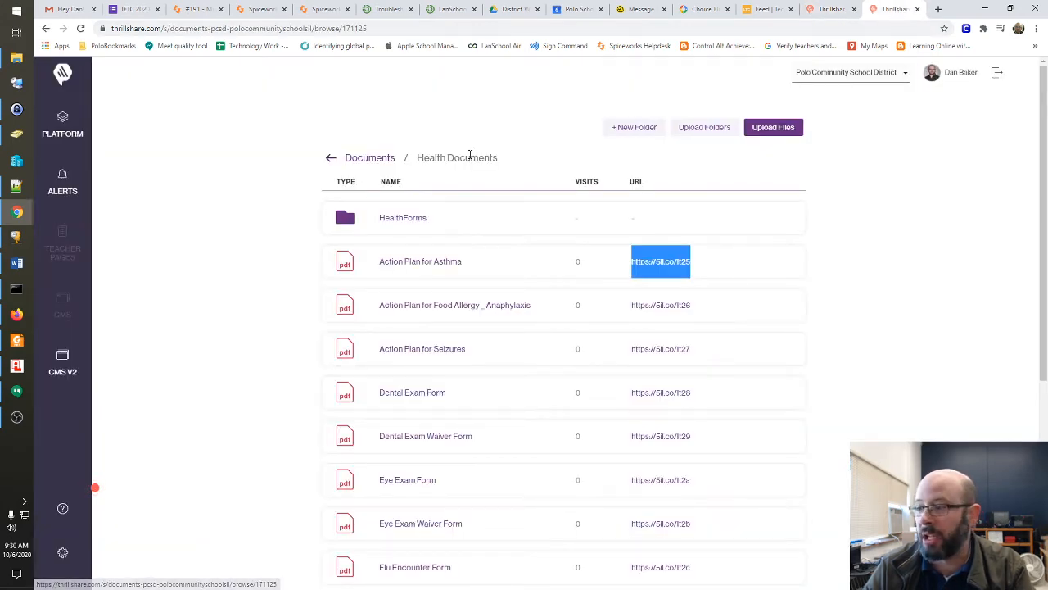
mouse_move(419, 262)
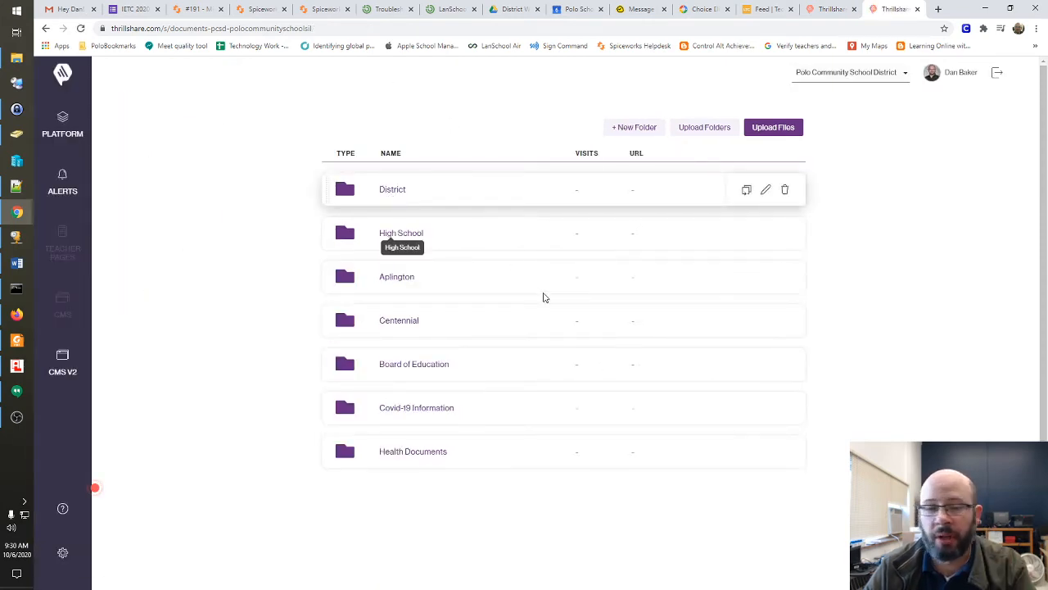
mouse_move(426, 452)
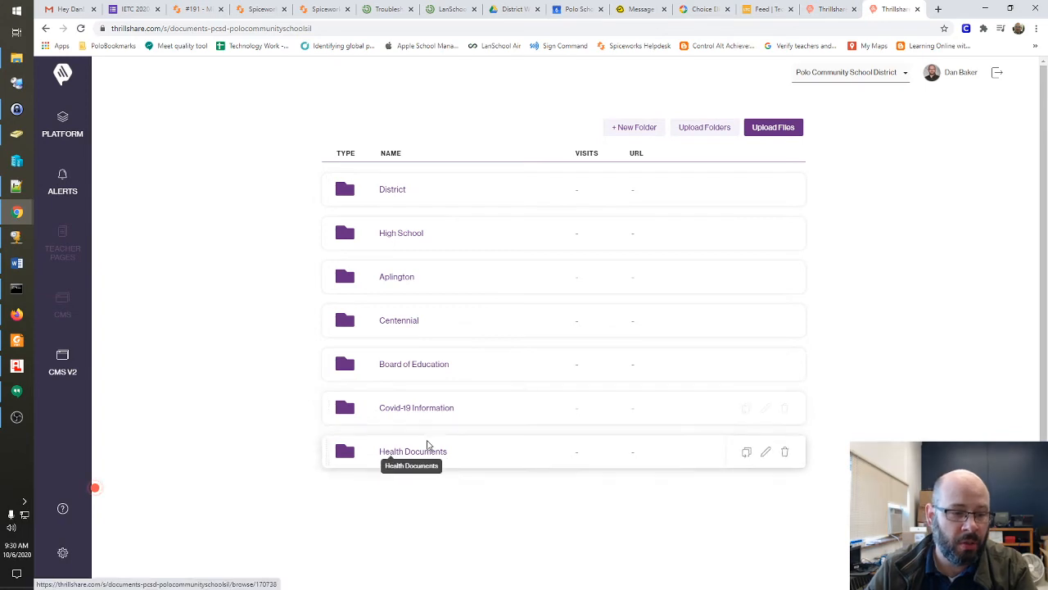
Step: Copy the Action Plan for Asthma short URL from the Health Documents folder
left_click(413, 452)
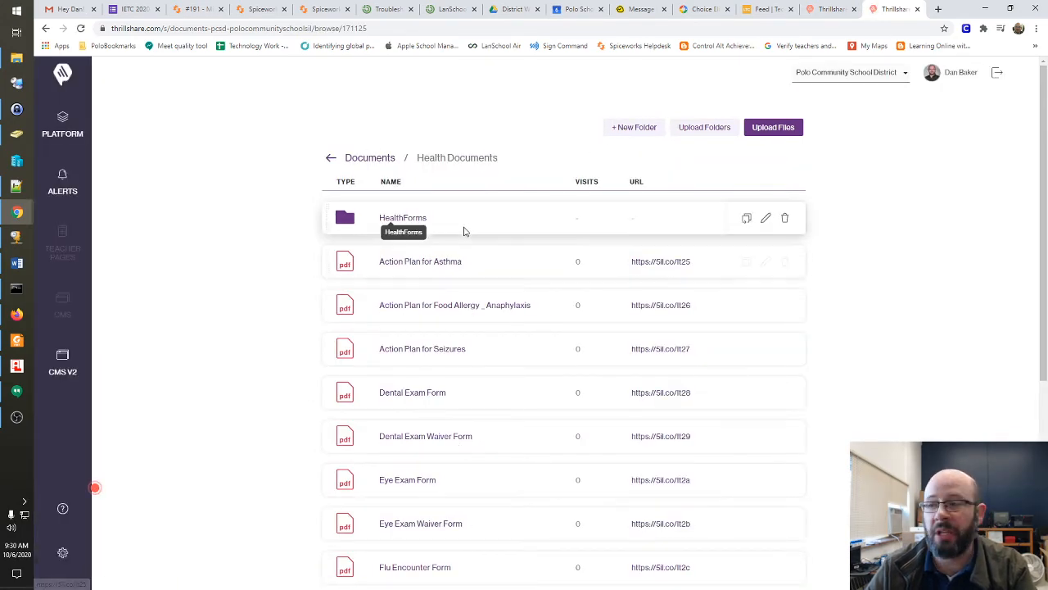
mouse_move(675, 271)
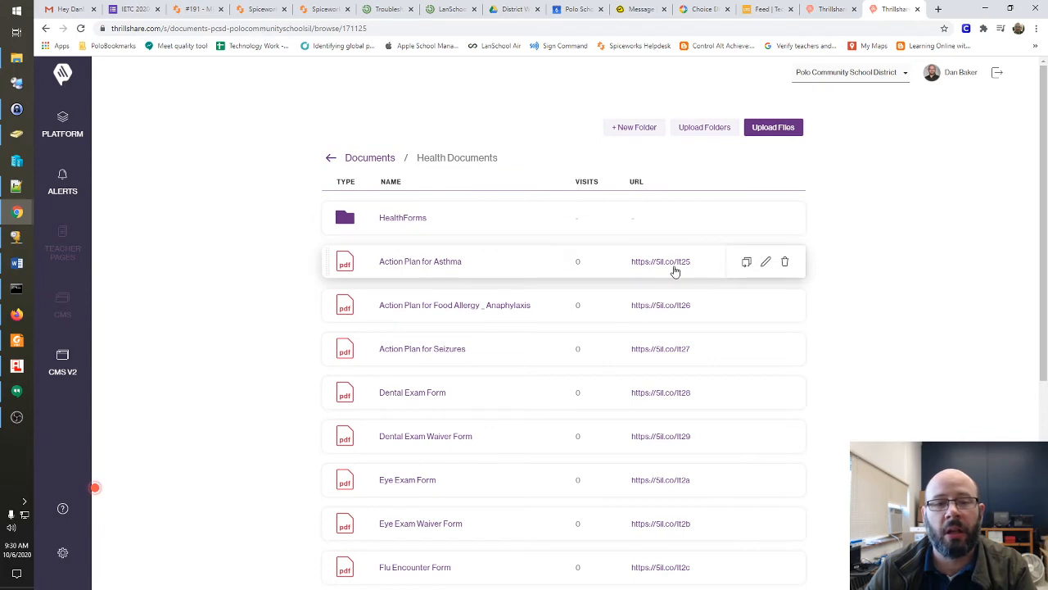
mouse_move(654, 314)
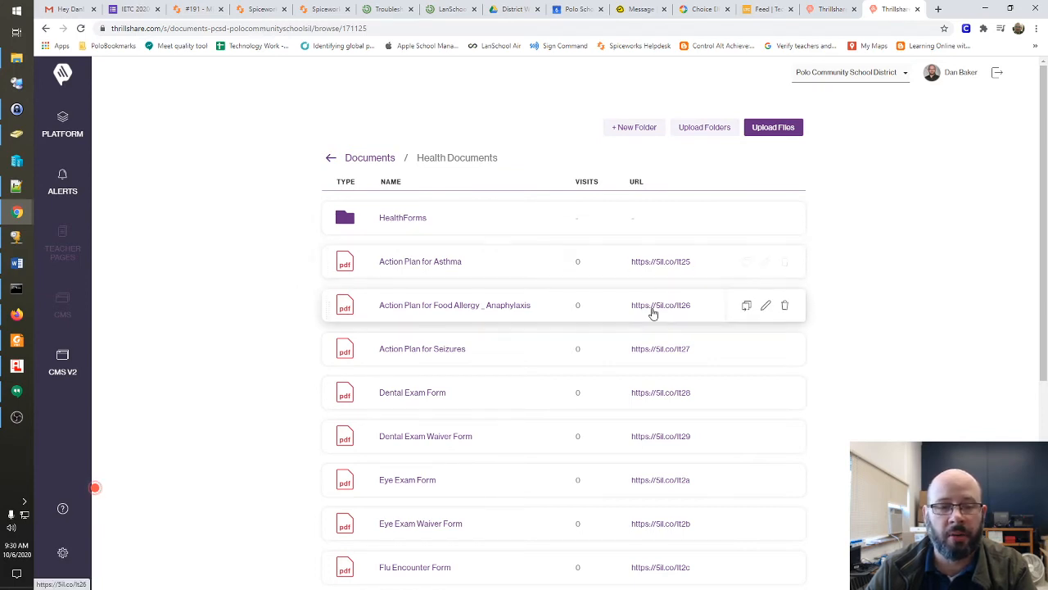
mouse_move(703, 272)
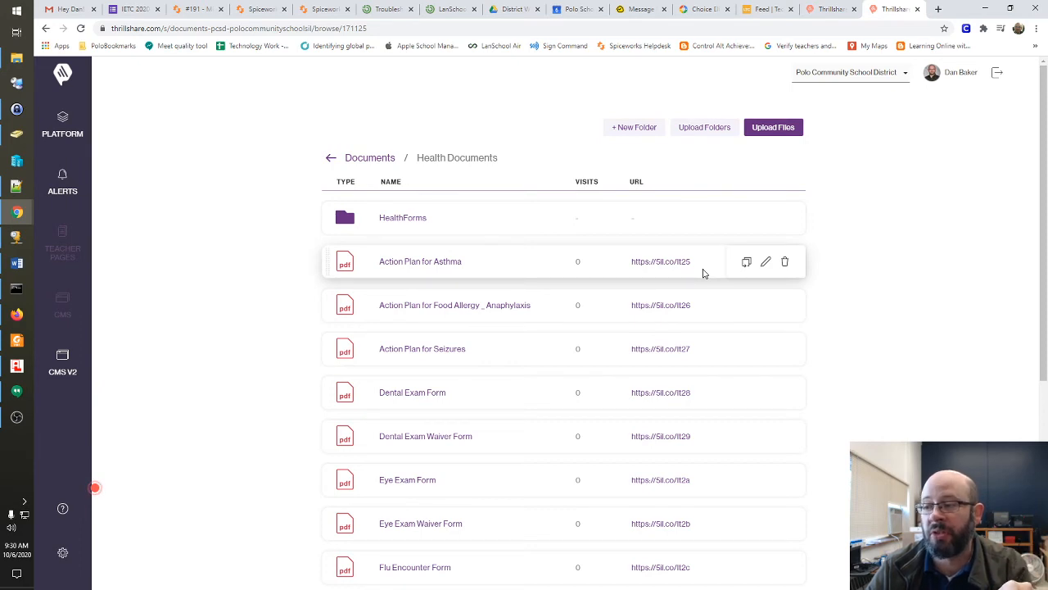
double_click(660, 262)
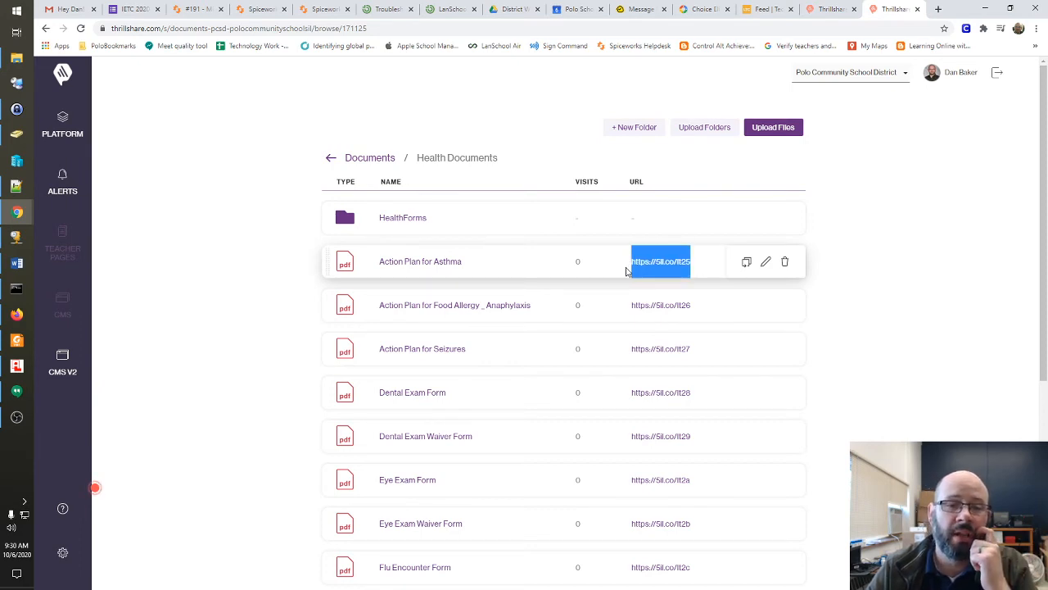
right_click(660, 262)
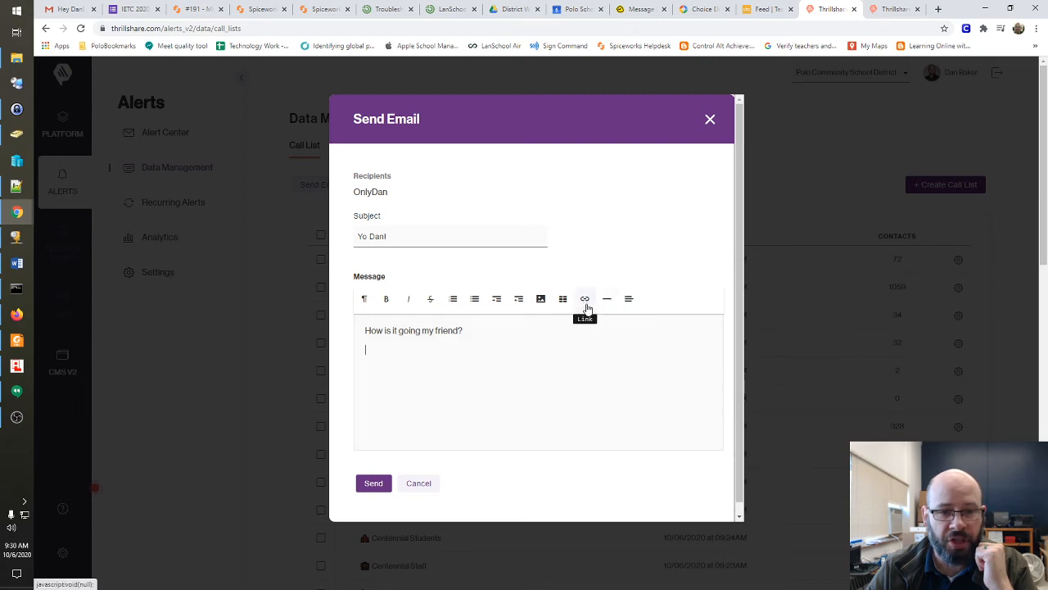
left_click(585, 298)
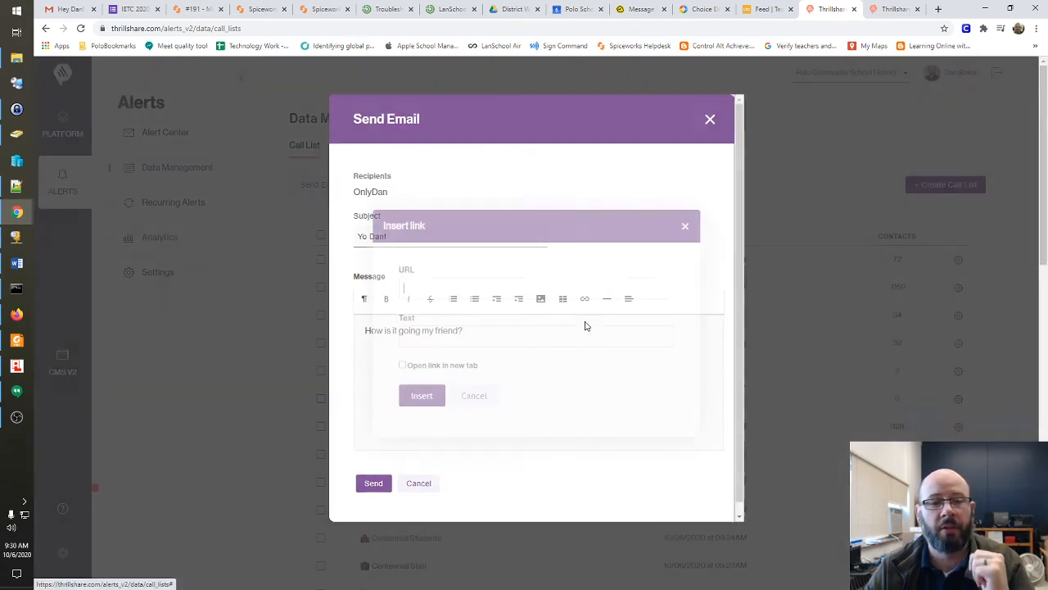
type("https://5il.co/lt25")
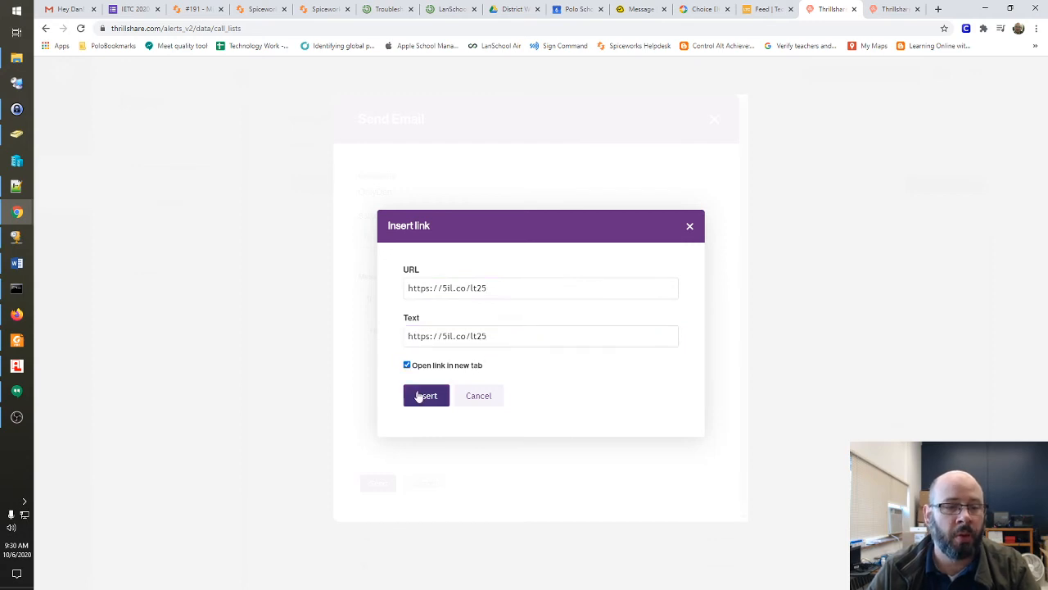
left_click(425, 395)
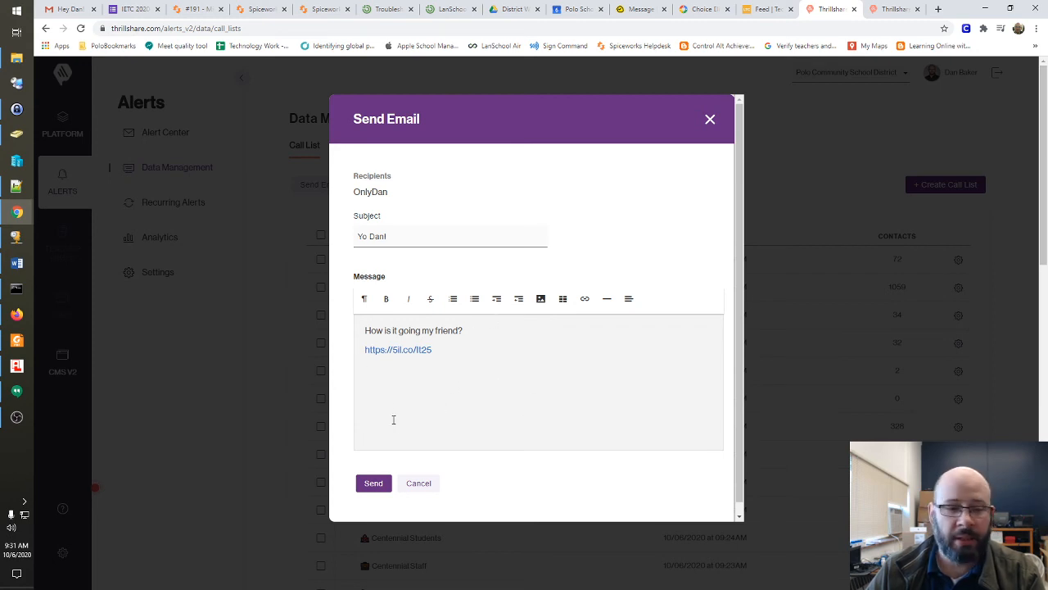
Step: Send the email to the OnlyDan call list
left_click(374, 481)
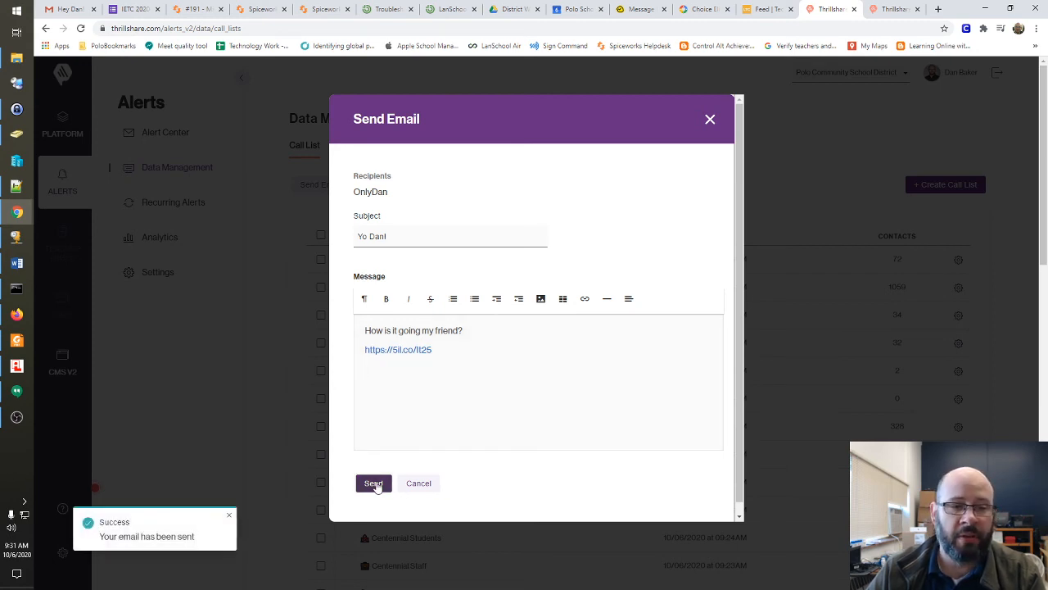
left_click(374, 482)
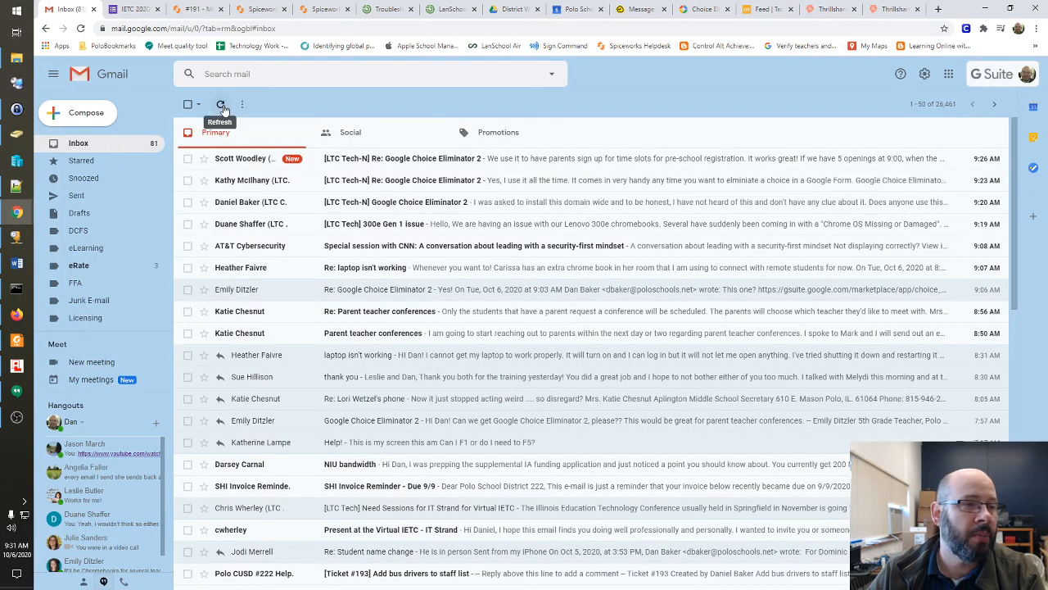
Step: Refresh the Gmail inbox so the new Yo Dan! email appears
left_click(221, 104)
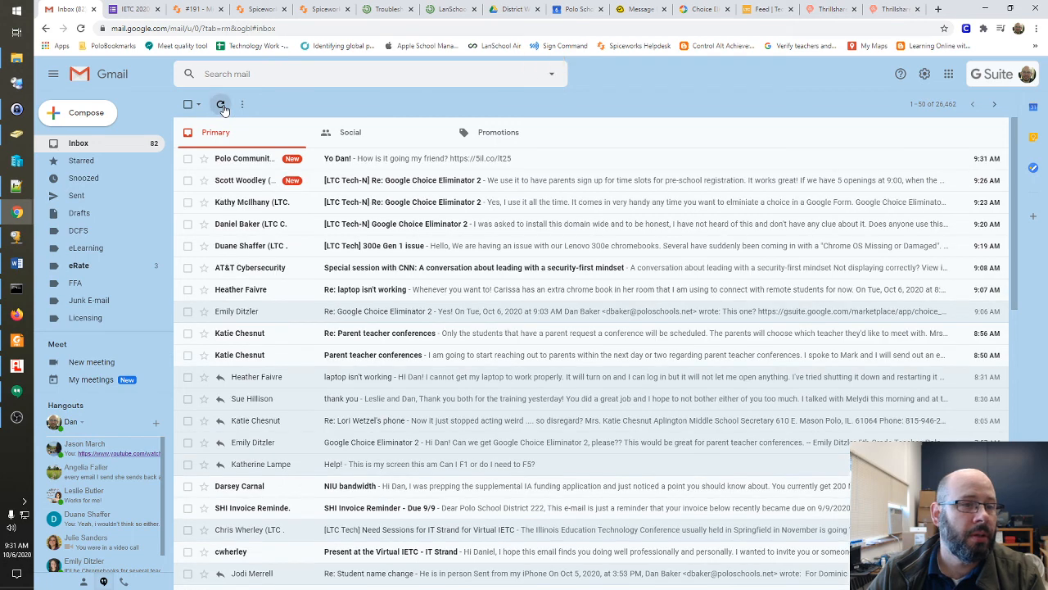